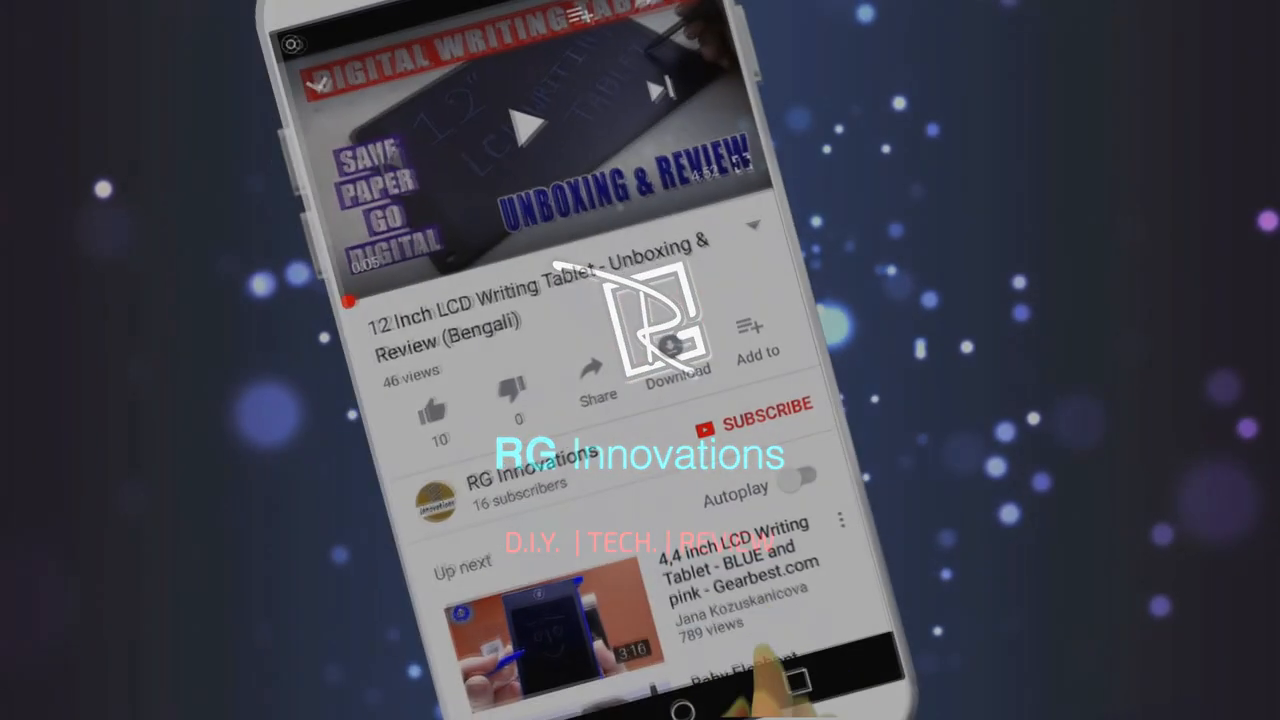
# Subscribe to RG Innovations from the 12 Inch LCD Writing Tablet video page.
pyautogui.click(757, 408)
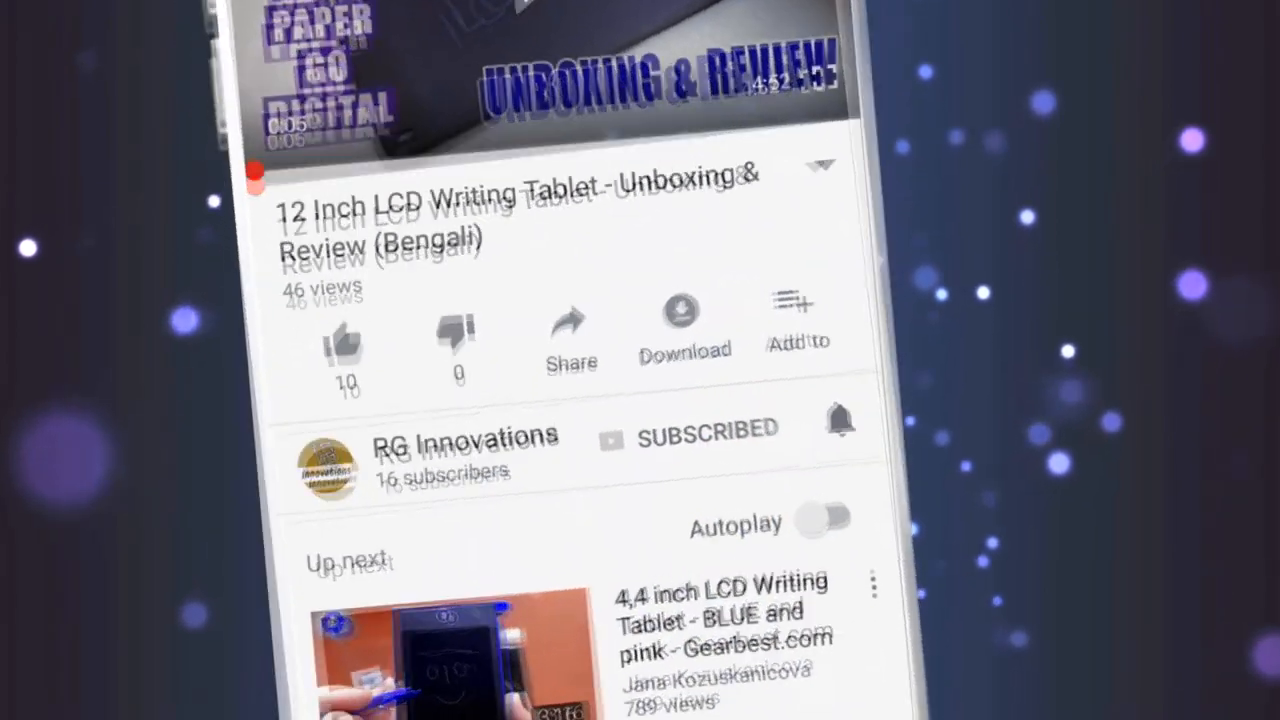